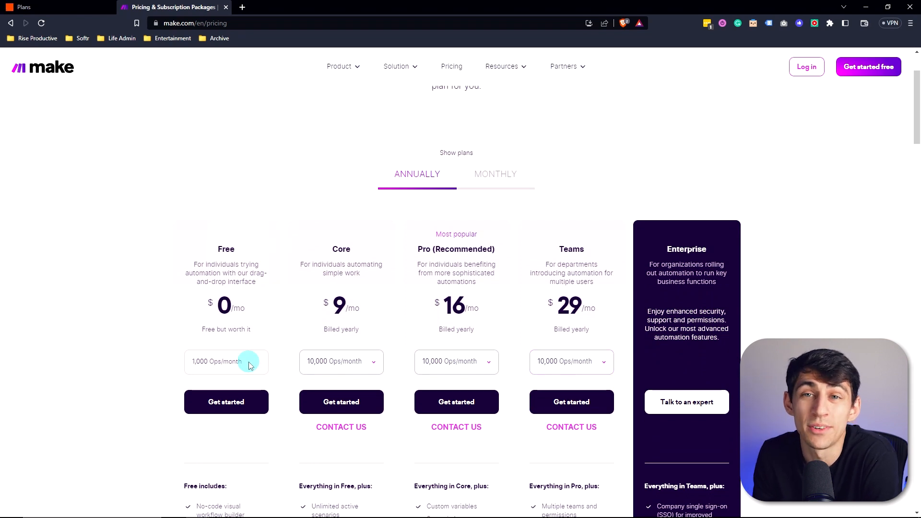
mouse_move(270, 345)
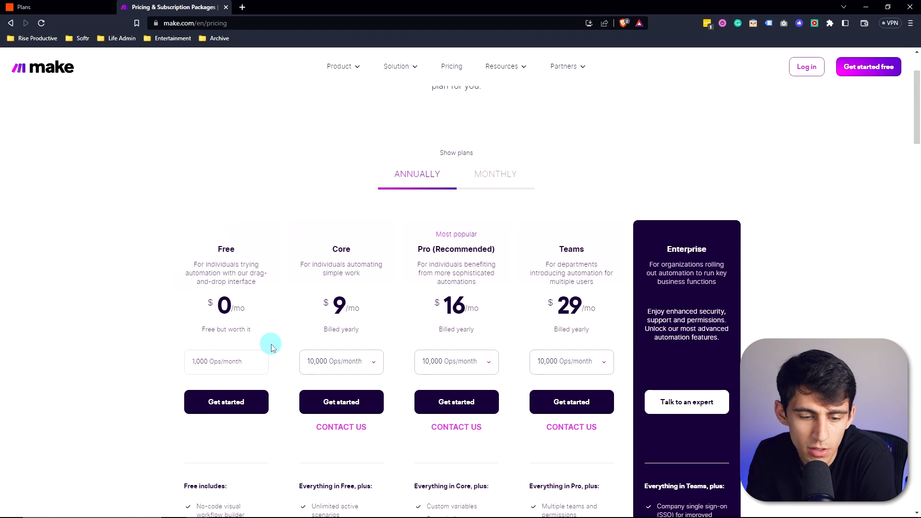
Step: Scroll through Make.com's pricing plan tiers before comparing with Zapier
scroll("down", 3)
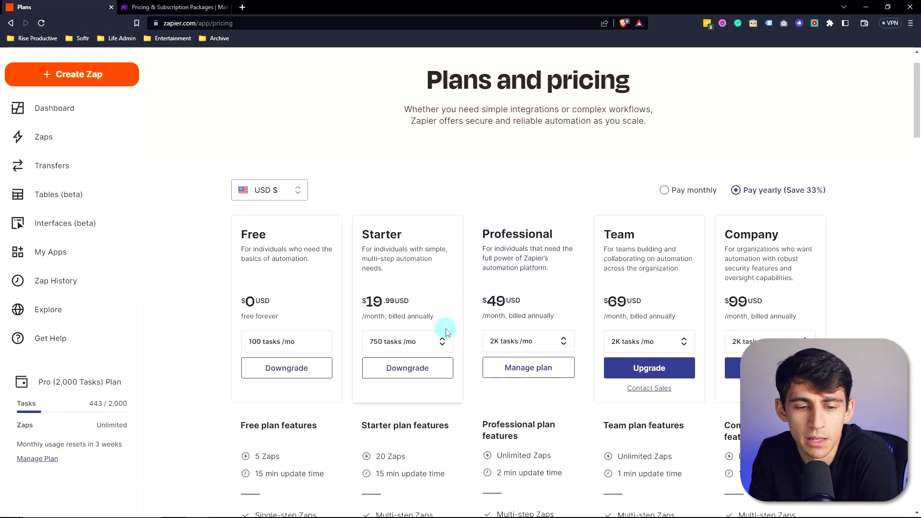
Step: Scroll down Zapier's pricing tiers to compare Zap limits and update times with Make
scroll("down", 3)
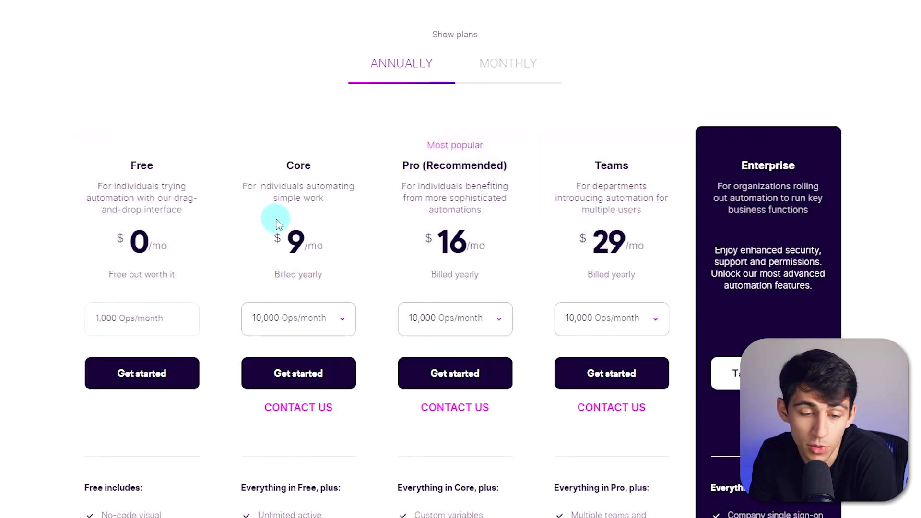
scroll("down", 3)
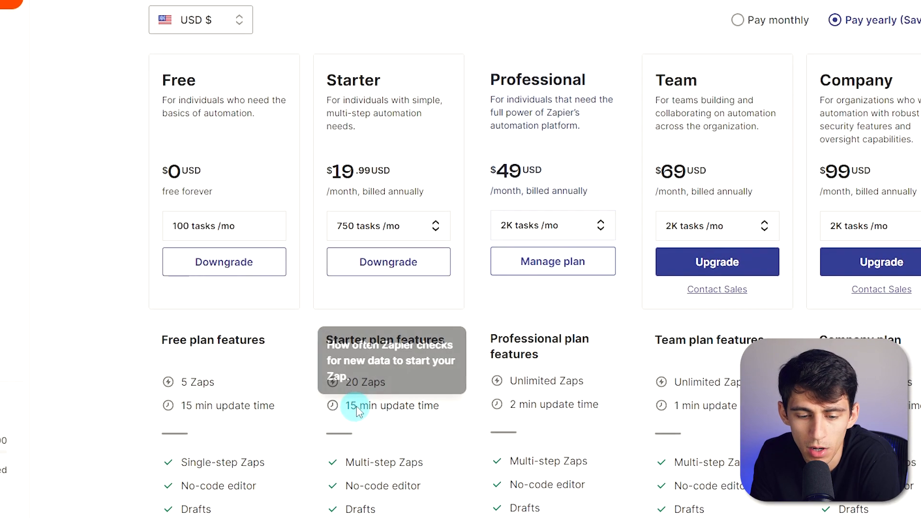
mouse_move(346, 389)
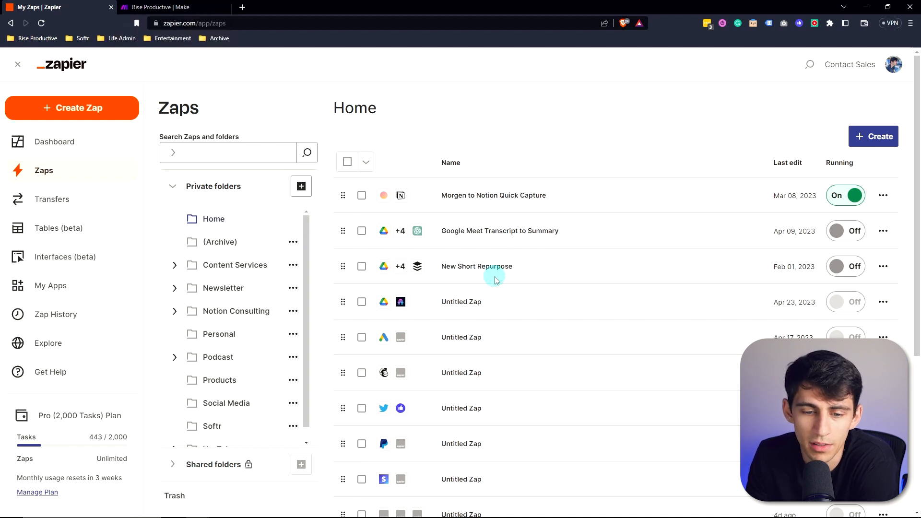
Step: Open the longer New Live YouTube Video Zap and its step 6 Paths
left_click(234, 265)
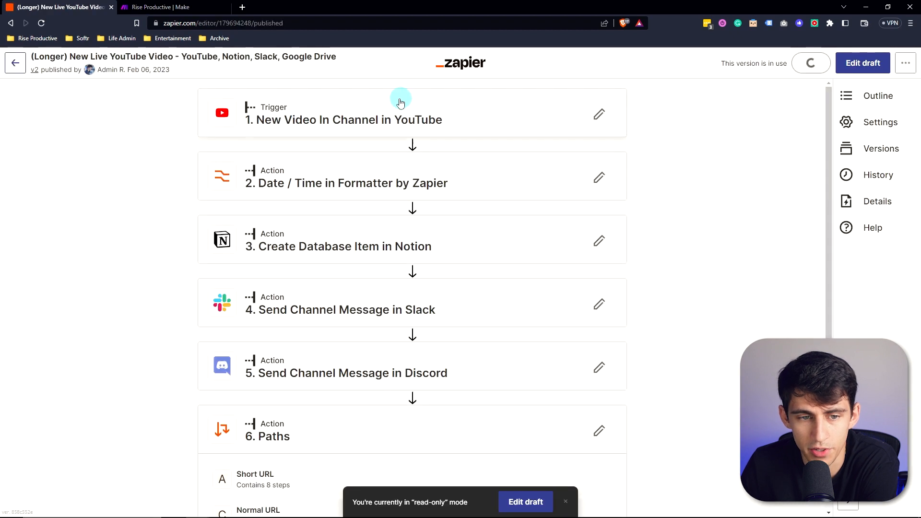
left_click(811, 63)
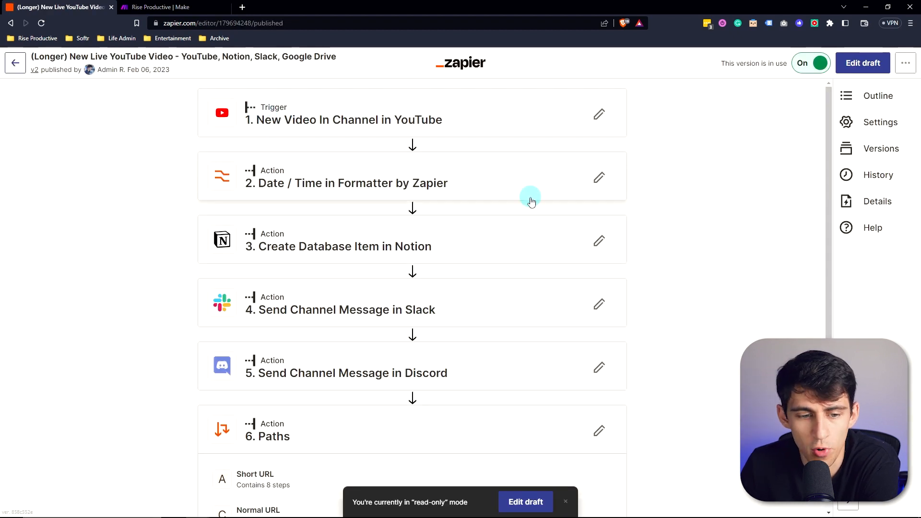
scroll("down", 3)
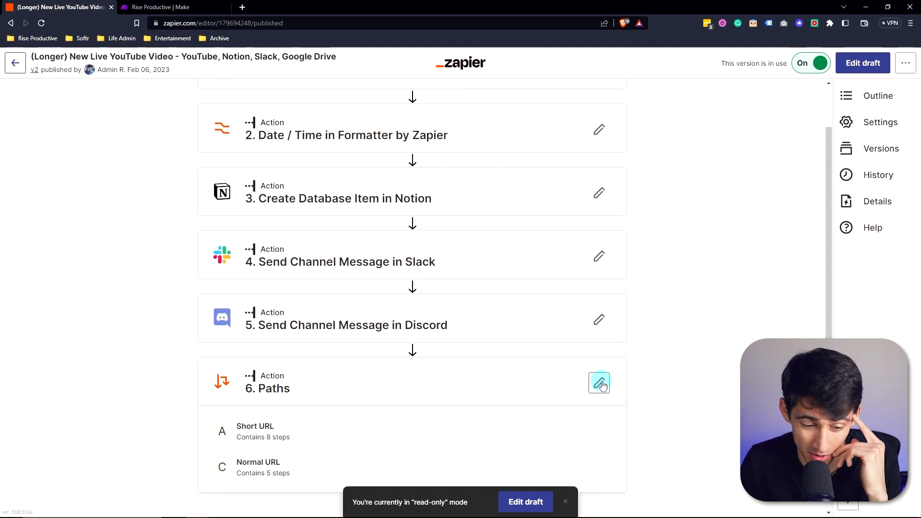
left_click(599, 382)
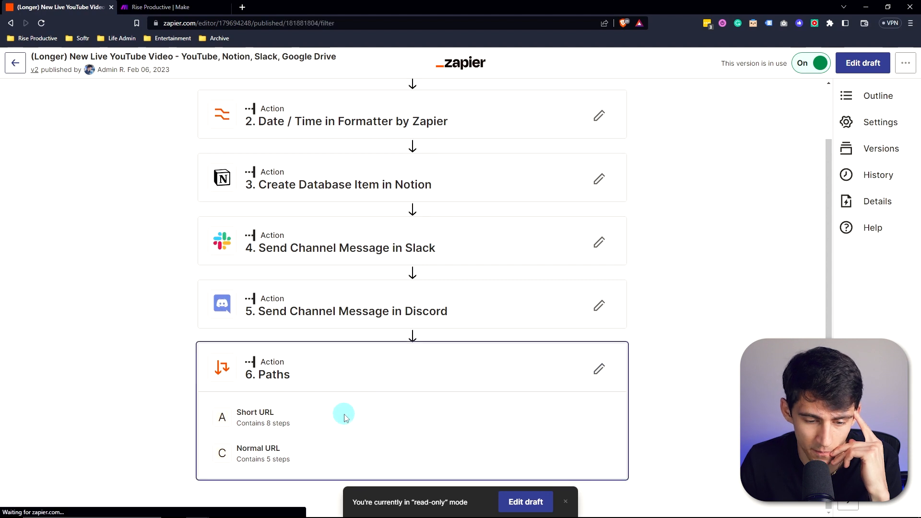
Step: Browse the Short URL path's inner steps, then request to edit a draft of the Zap
left_click(255, 417)
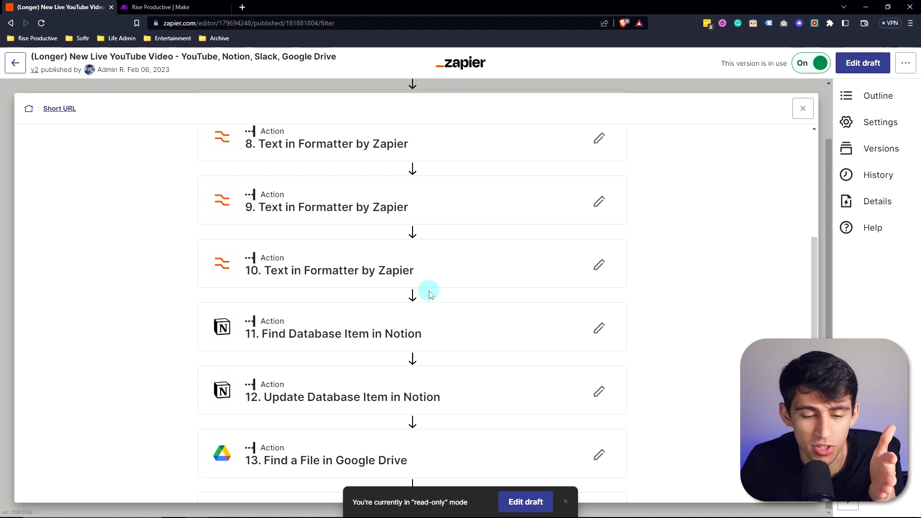
scroll("down", 3)
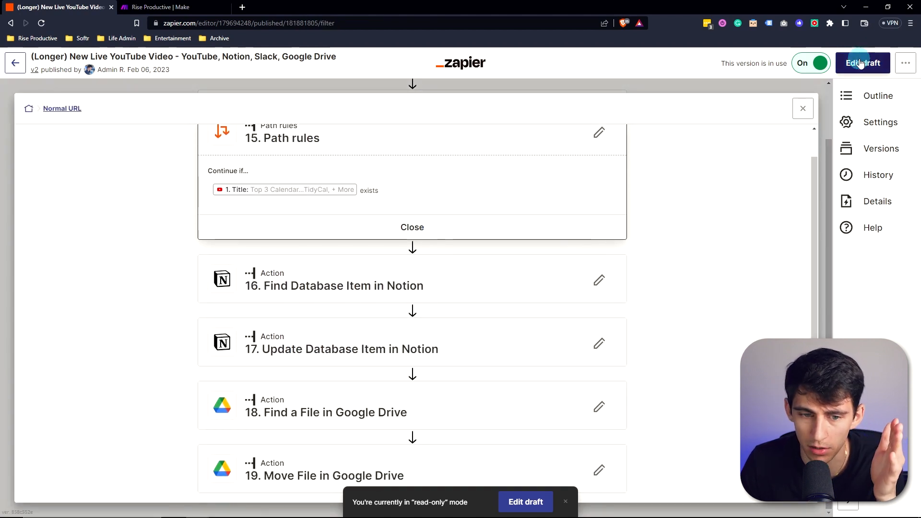
left_click(863, 63)
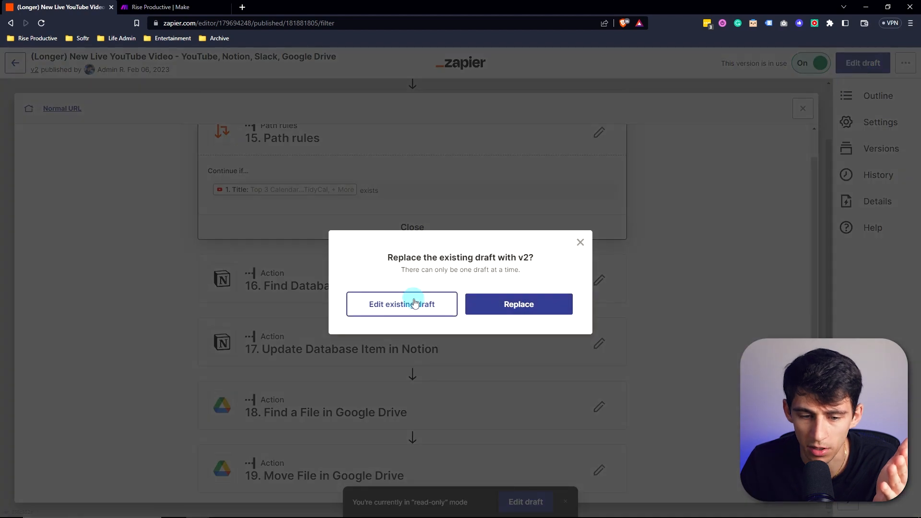
Step: Keep editing the existing draft with its Outline panel, then move to the Make dashboard tab
left_click(401, 304)
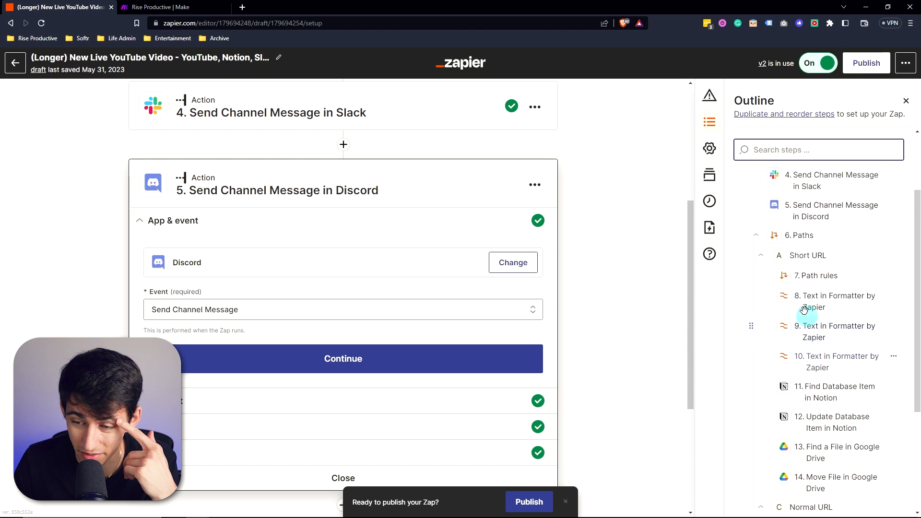
left_click(777, 297)
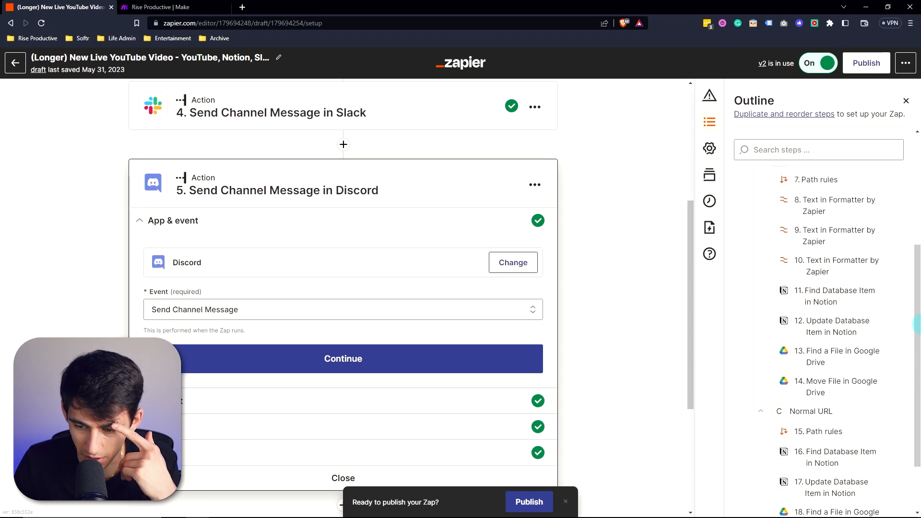
left_click(158, 7)
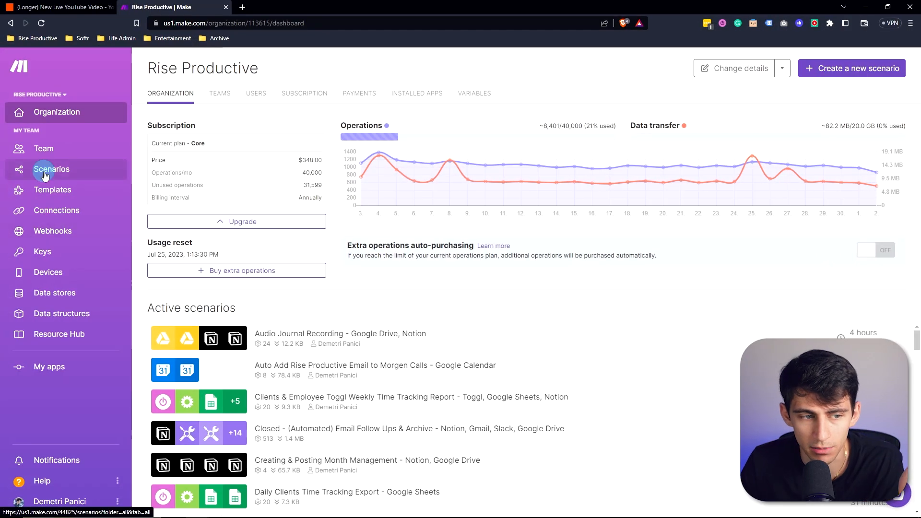
Step: Open the Make scenarios list to reach New Transcript Capture
left_click(51, 169)
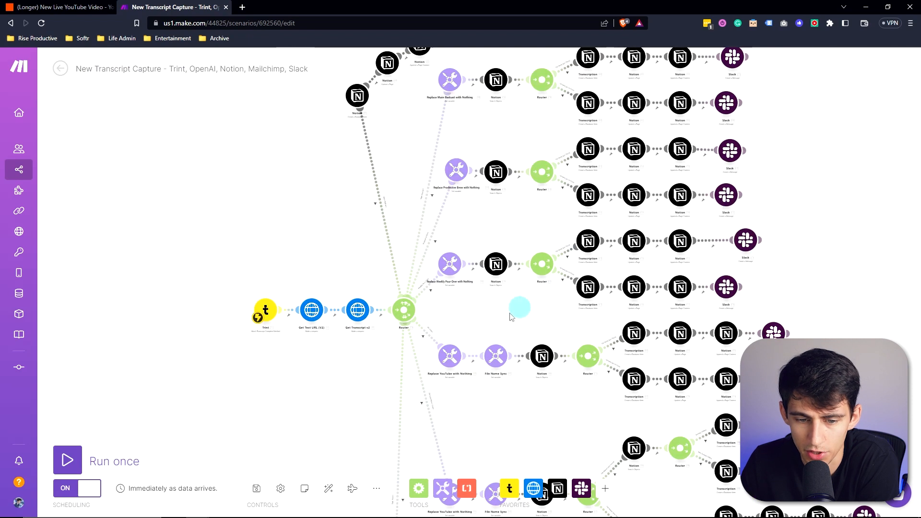
mouse_move(532, 230)
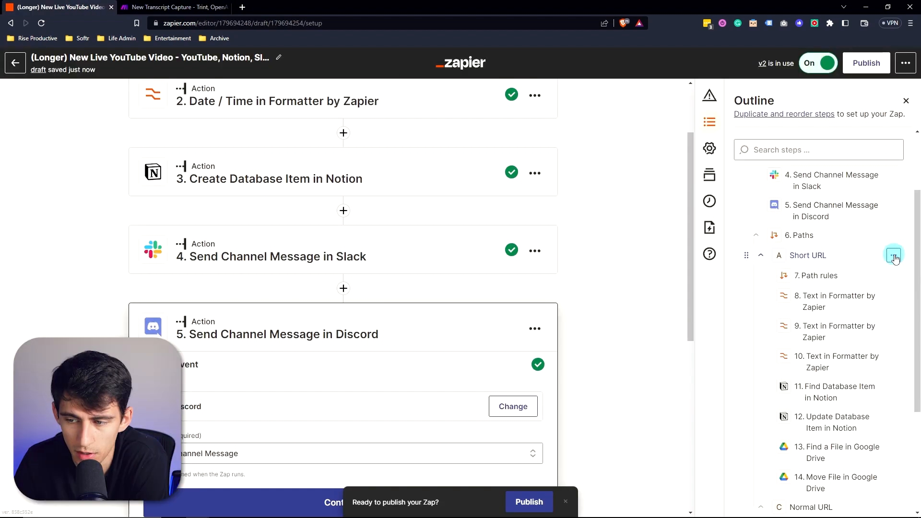
left_click(893, 255)
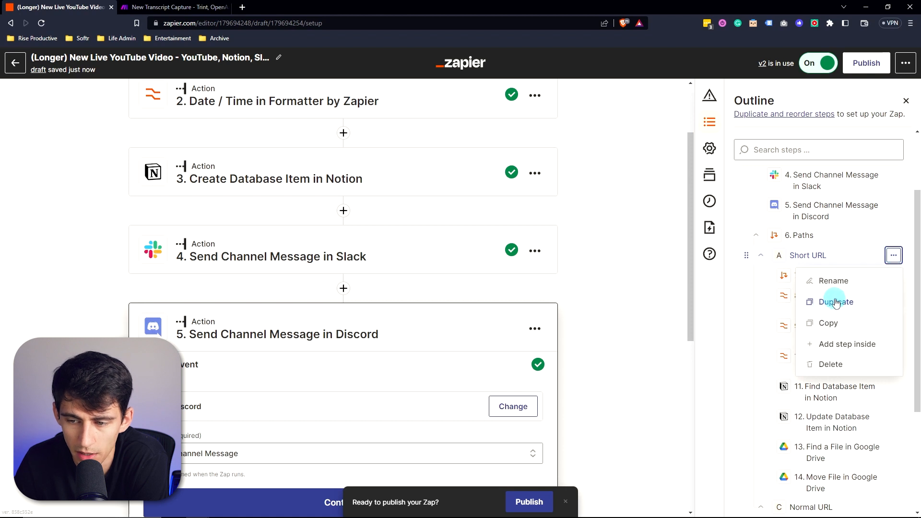
scroll("down", 3)
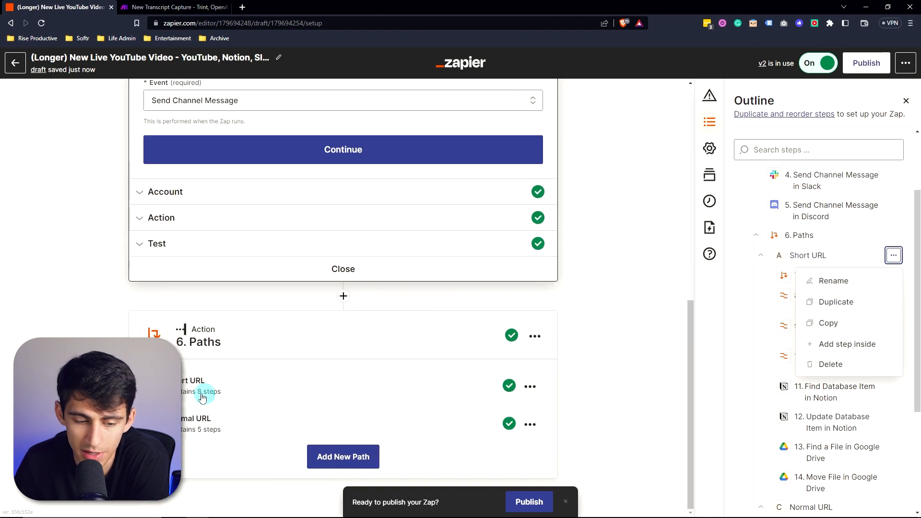
left_click(836, 301)
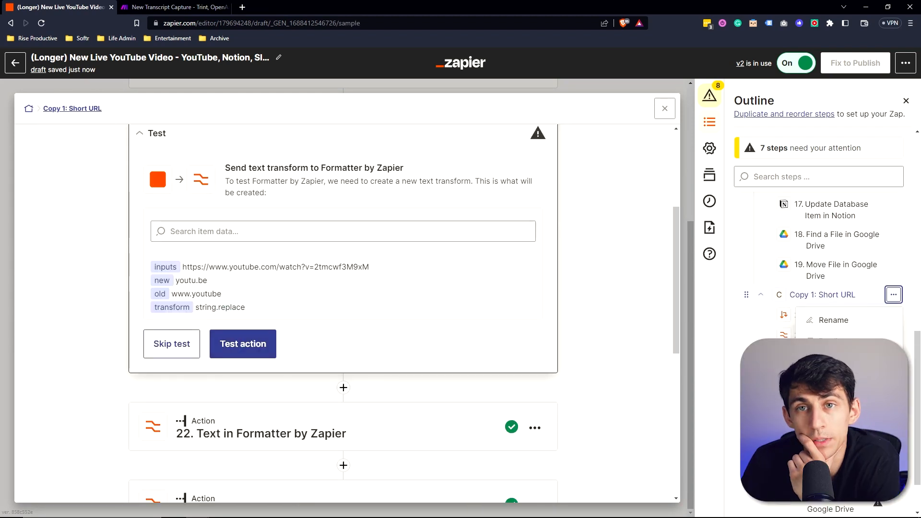
left_click(664, 108)
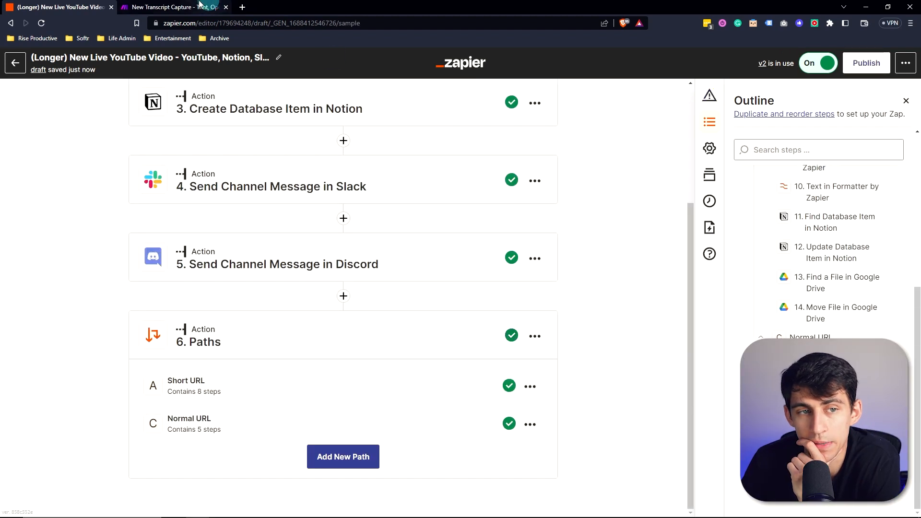
Step: Switch to the Make tab to view New Transcript Capture's router fan-out, then back to Zapier
left_click(173, 6)
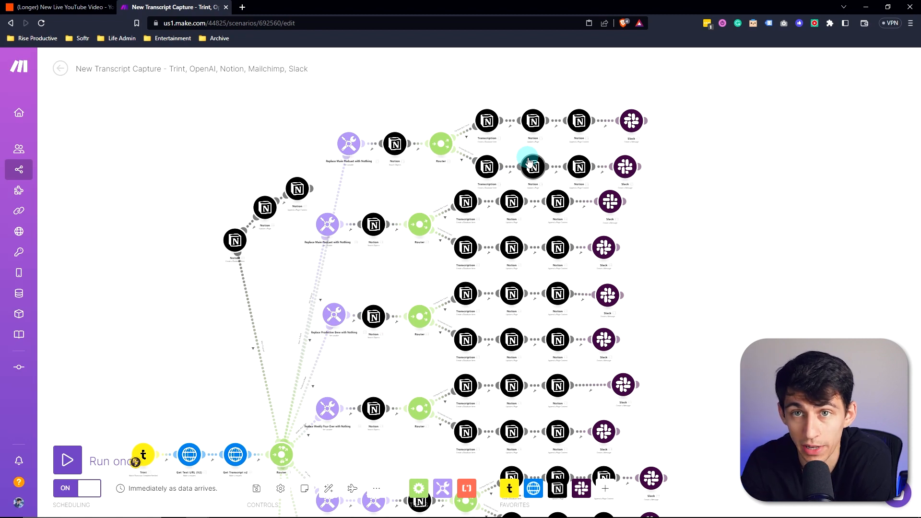
mouse_move(696, 101)
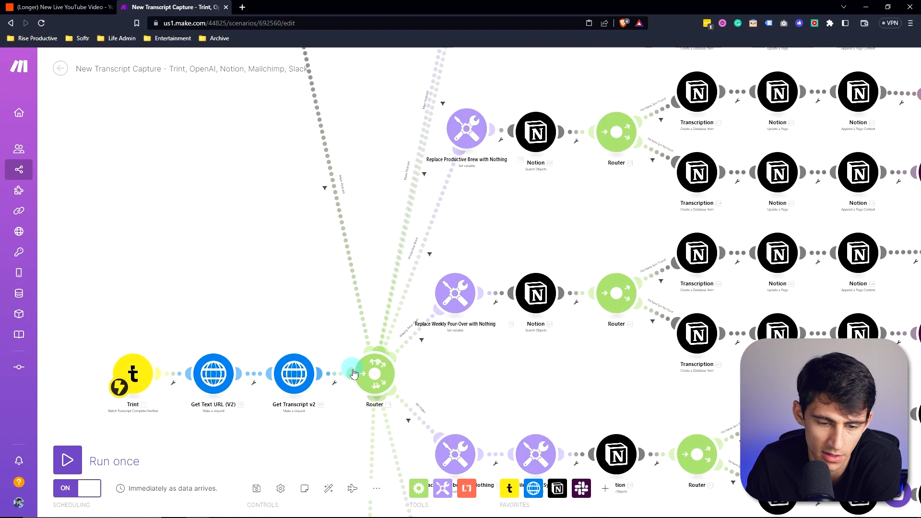
left_click(174, 7)
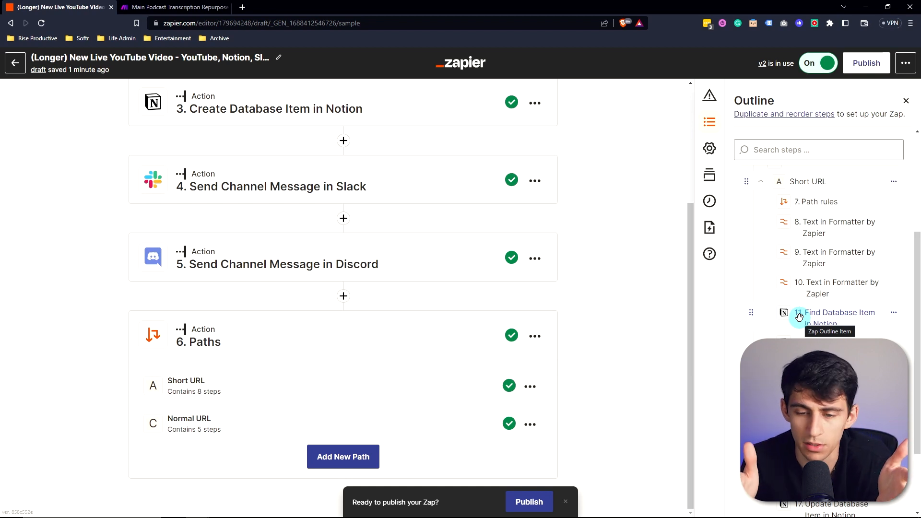
left_click(175, 7)
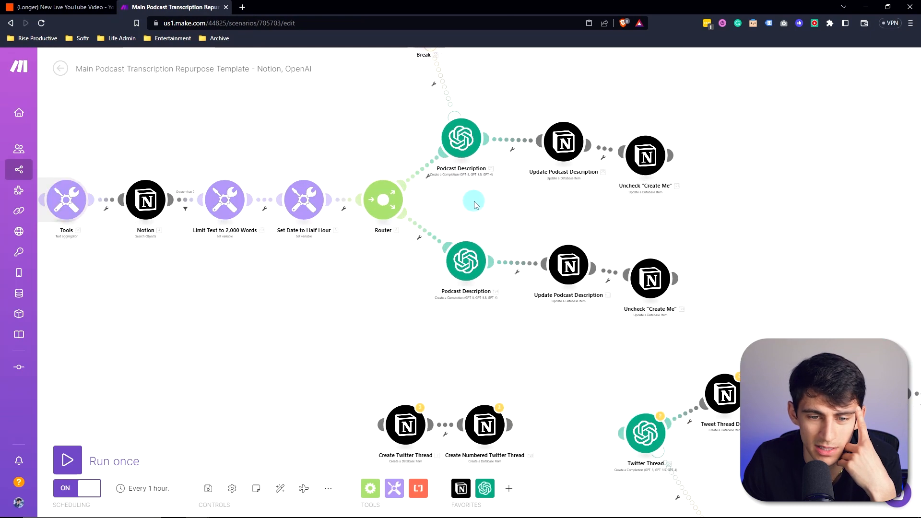
mouse_move(615, 260)
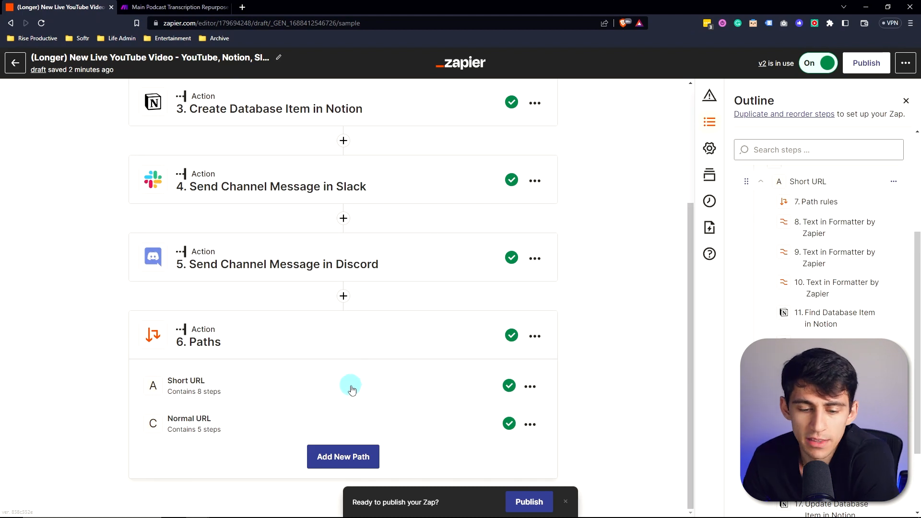
mouse_move(344, 376)
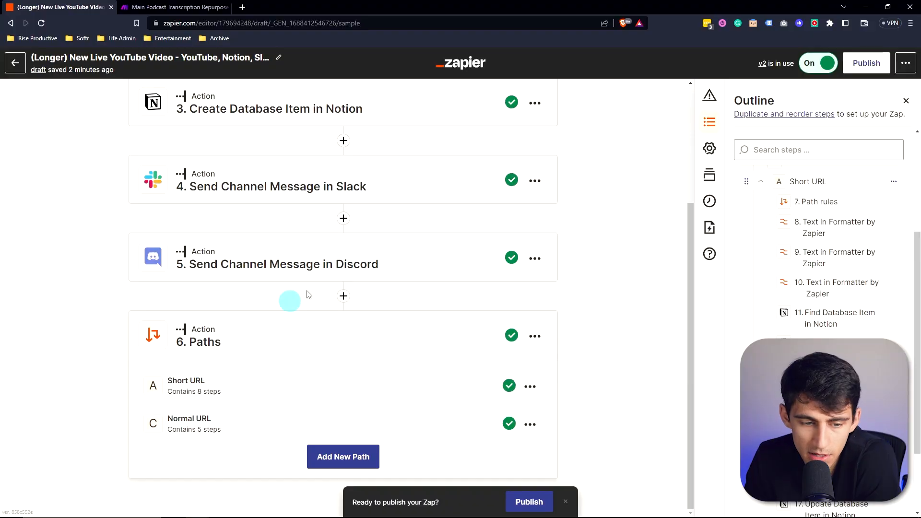
Step: Switch browser tabs back to Make's Main Podcast Transcription Repurpose Template scenario
left_click(175, 6)
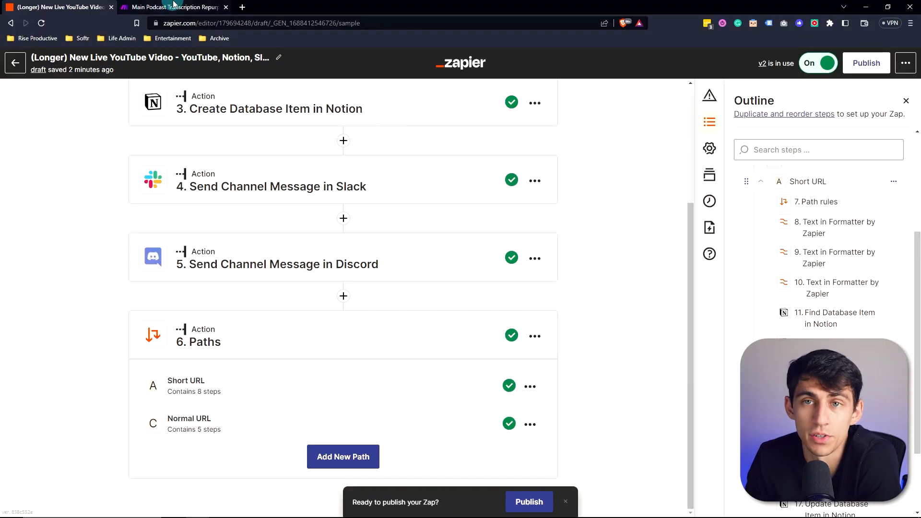
mouse_move(174, 7)
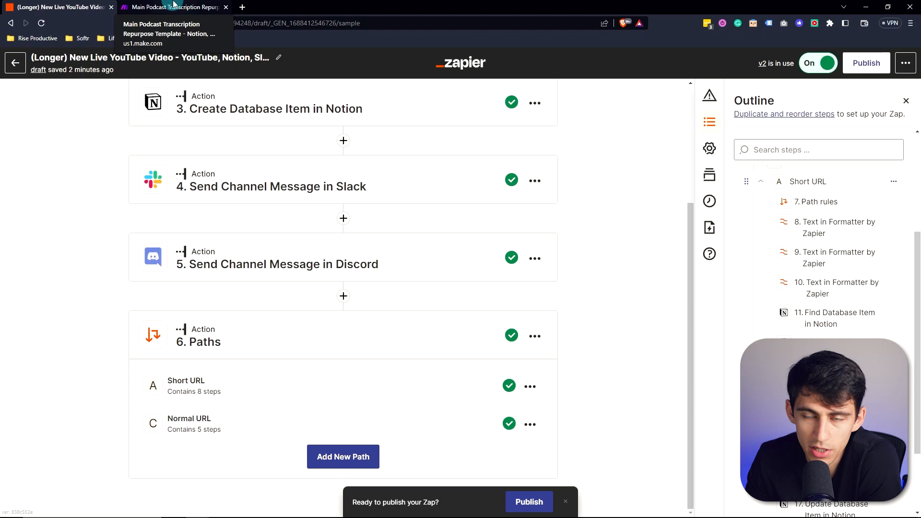
left_click(174, 7)
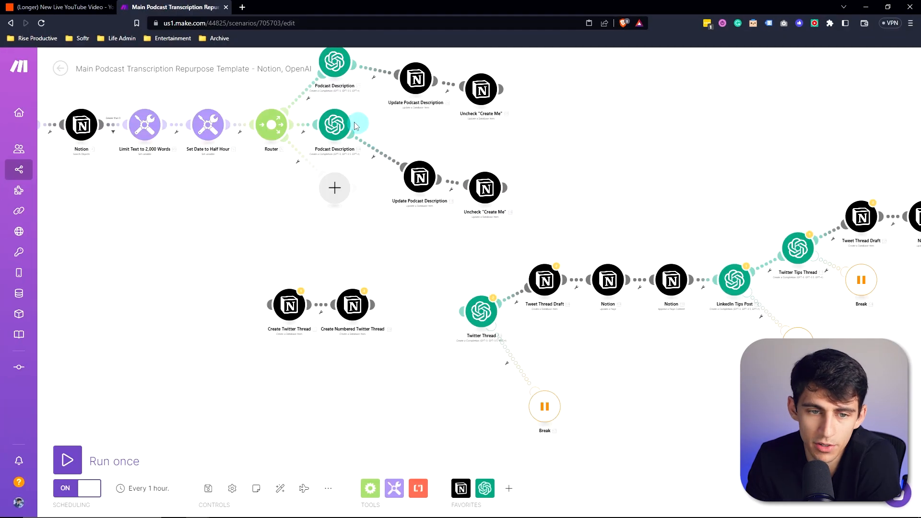